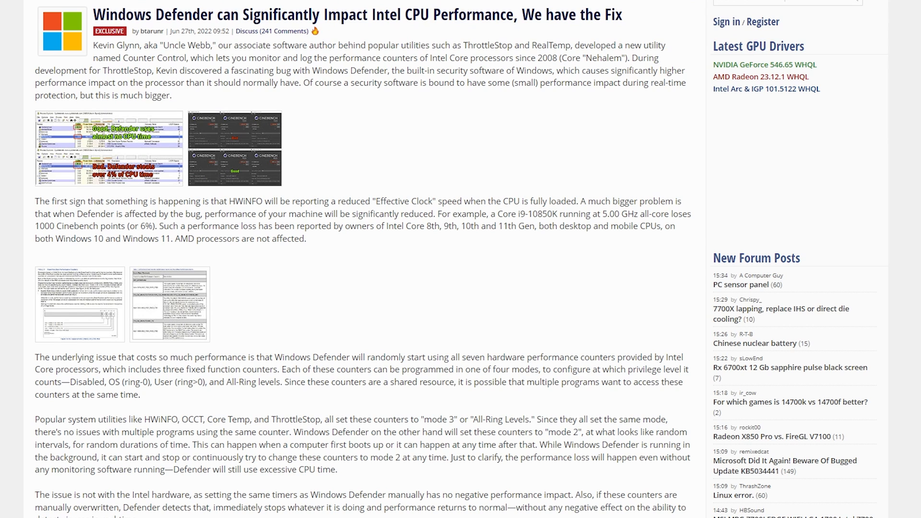
Scroll the TechPowerUp Defender article down to the Counter Control and ThrottleStop explanation
{"action": "scroll", "scroll_direction": "down", "scroll_amount": 3}
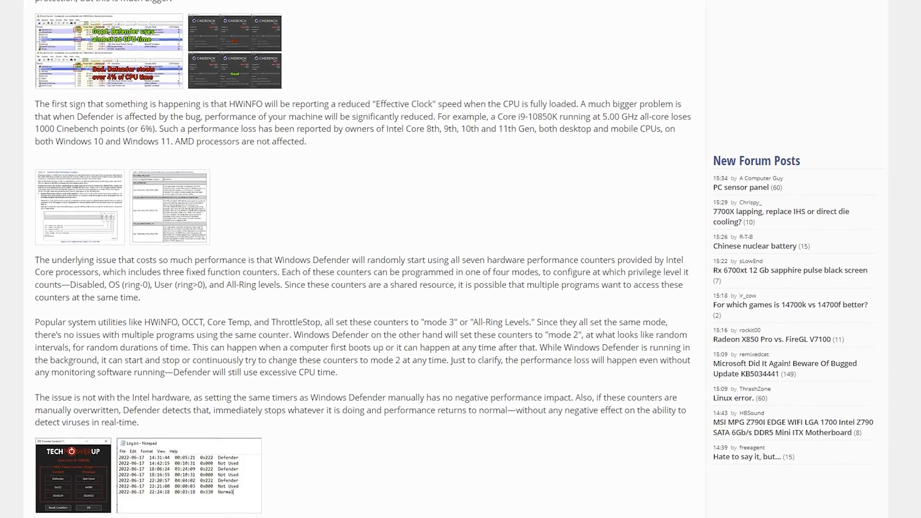
{"action": "scroll", "scroll_direction": "down", "scroll_amount": 3}
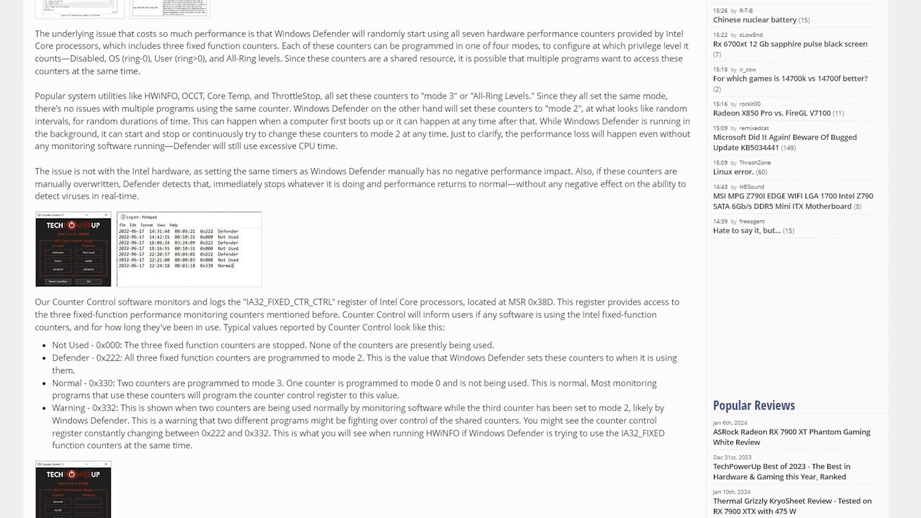
{"action": "scroll", "scroll_direction": "down", "scroll_amount": 3}
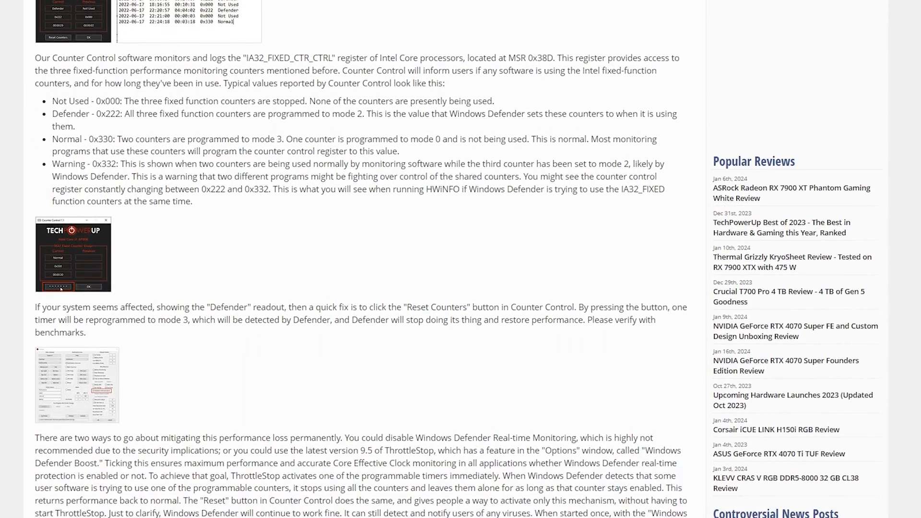
{"action": "scroll", "scroll_direction": "down", "scroll_amount": 3}
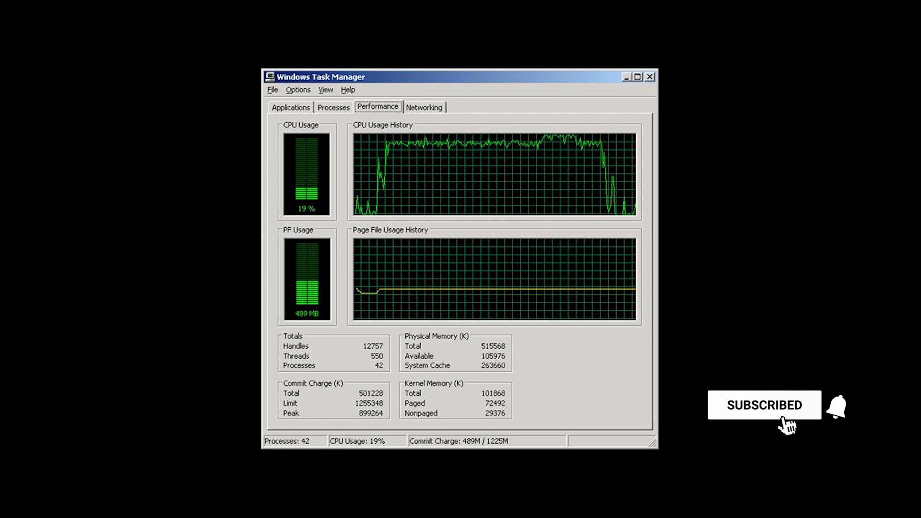
{"action": "left_click", "coordinate": [834, 407]}
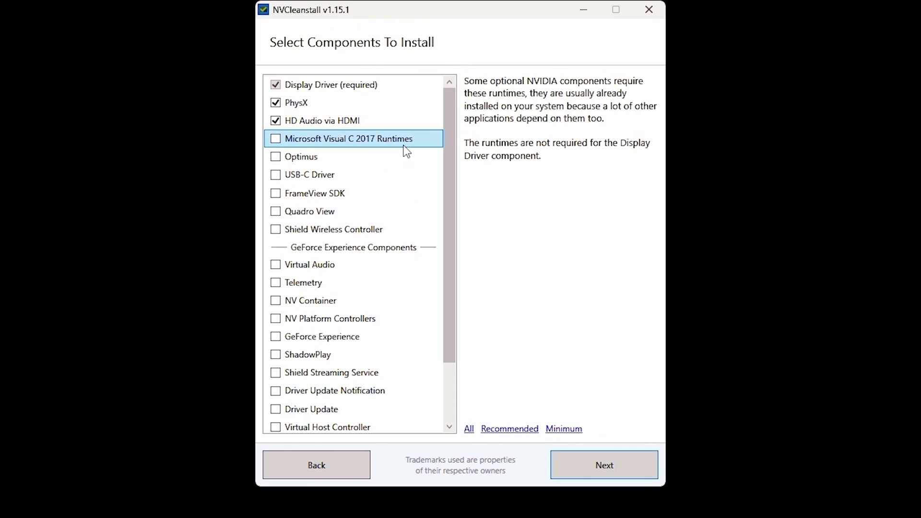
{"action": "mouse_move", "coordinate": [395, 162]}
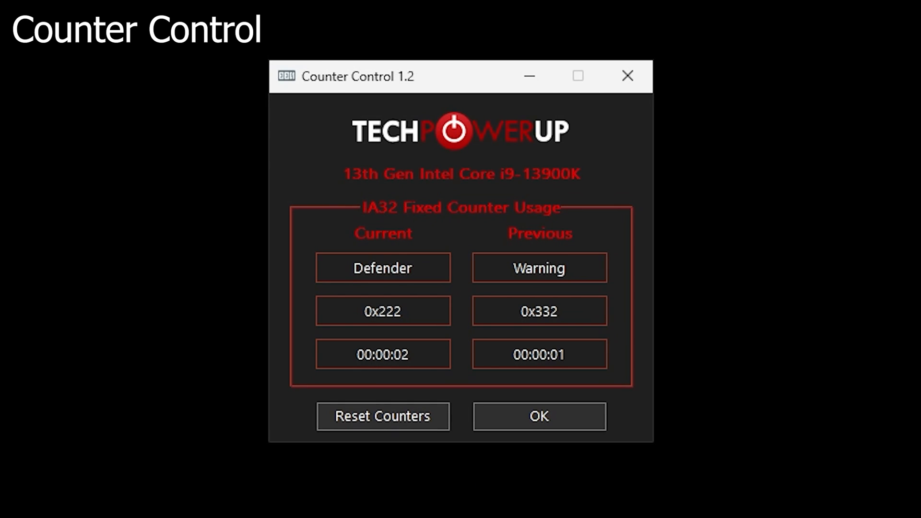
Reset the Defender-held fixed counters three times with Counter Control's Reset Counters
{"action": "left_click", "coordinate": [382, 415]}
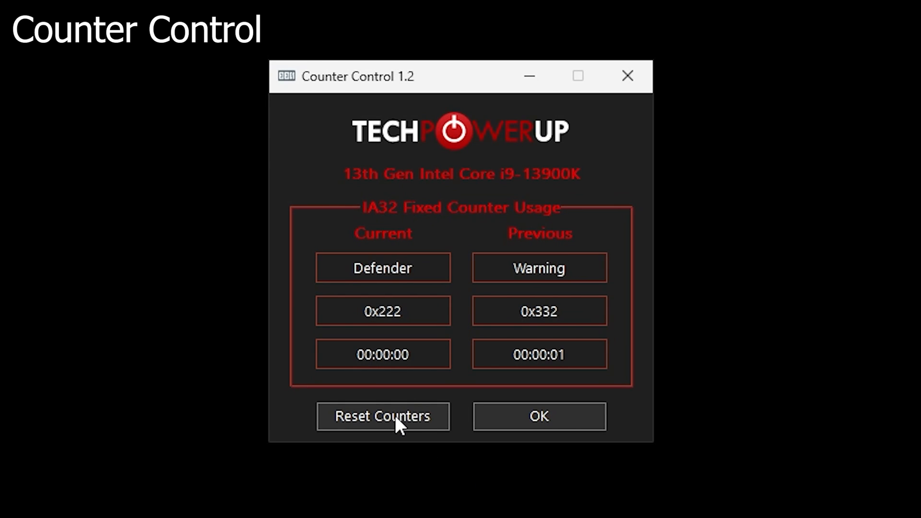
{"action": "left_click", "coordinate": [383, 415]}
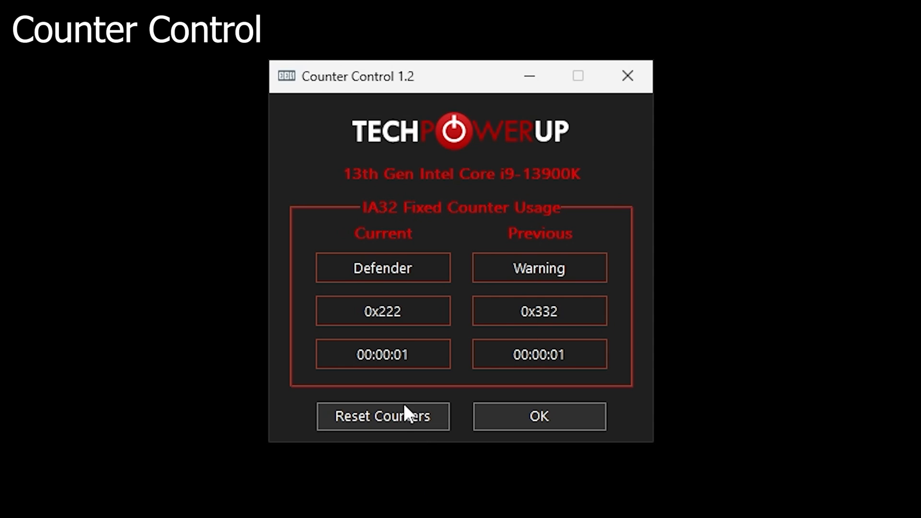
{"action": "left_click", "coordinate": [382, 416]}
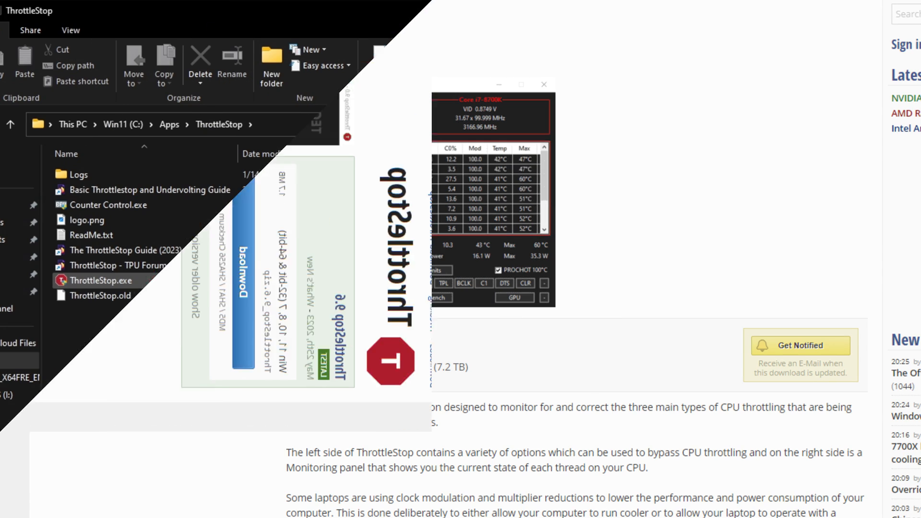
Launch ThrottleStop.exe, accept its risk warning, and bring up the Options window
{"action": "double_click", "coordinate": [101, 280]}
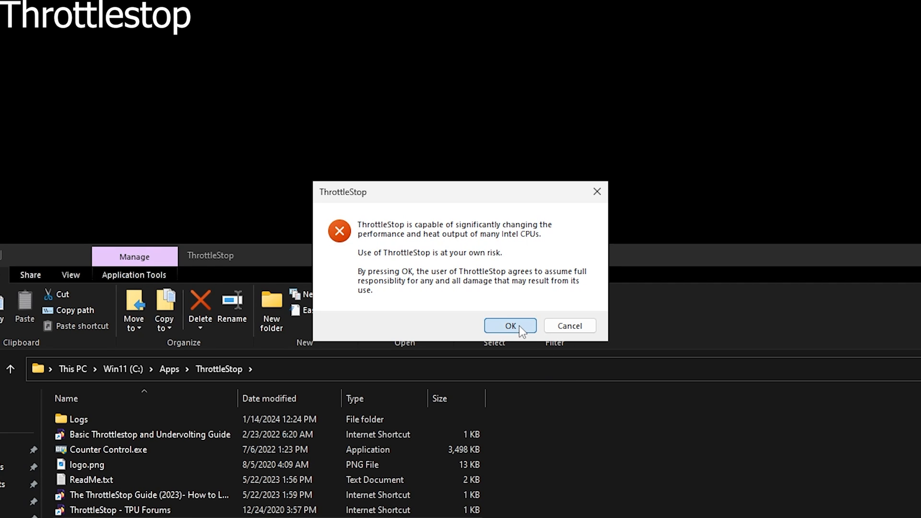
{"action": "left_click", "coordinate": [509, 325]}
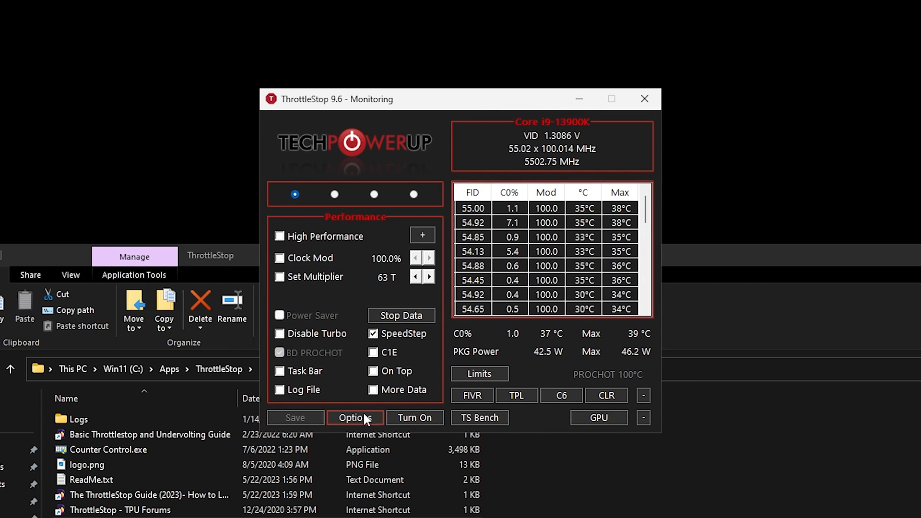
{"action": "left_click", "coordinate": [355, 418]}
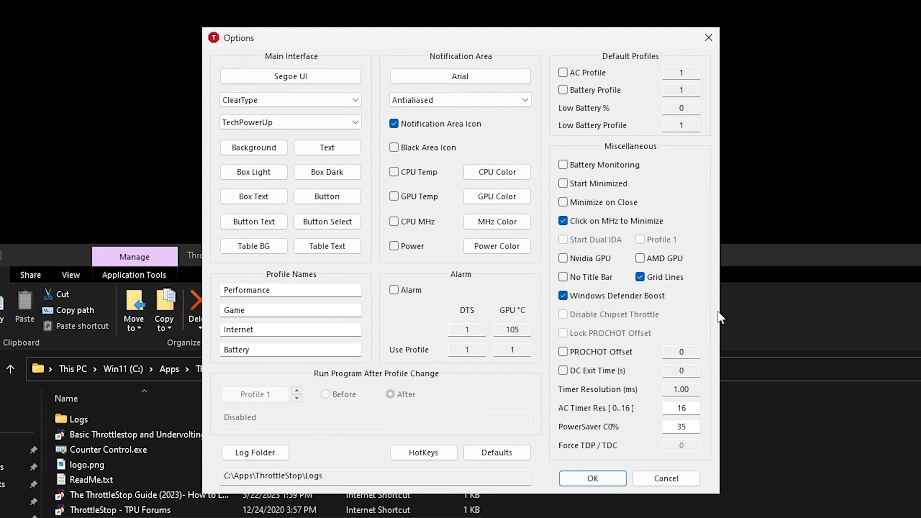
{"action": "mouse_move", "coordinate": [617, 195]}
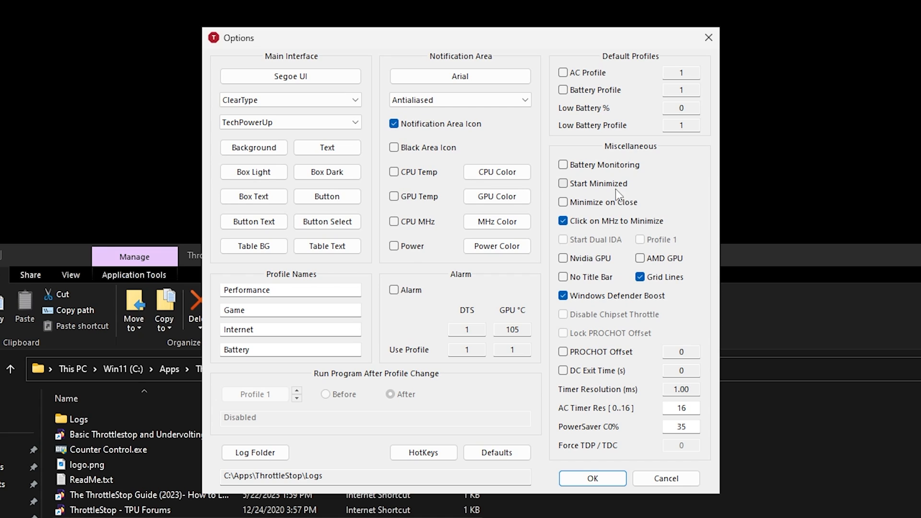
Enable Start Minimized with Windows Defender Boost kept on, save, and close ThrottleStop's window
{"action": "left_click", "coordinate": [562, 183]}
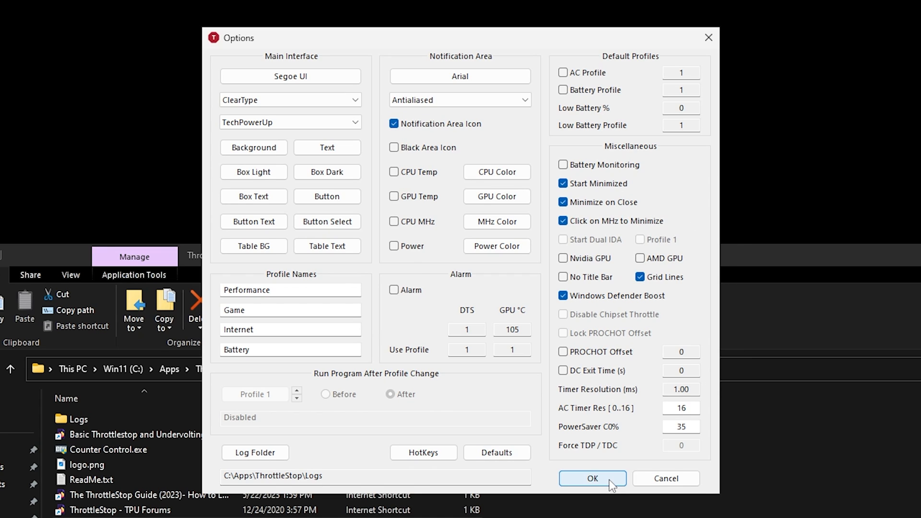
{"action": "left_click", "coordinate": [592, 478]}
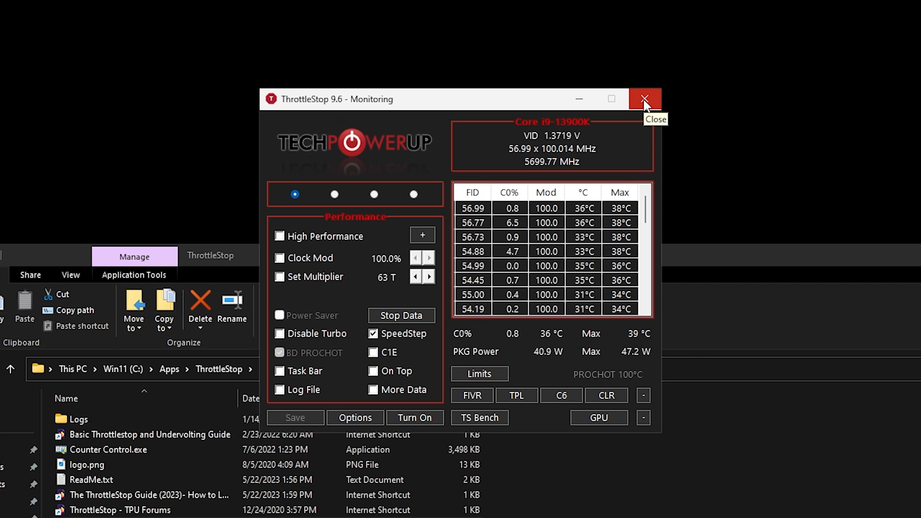
{"action": "left_click", "coordinate": [645, 99]}
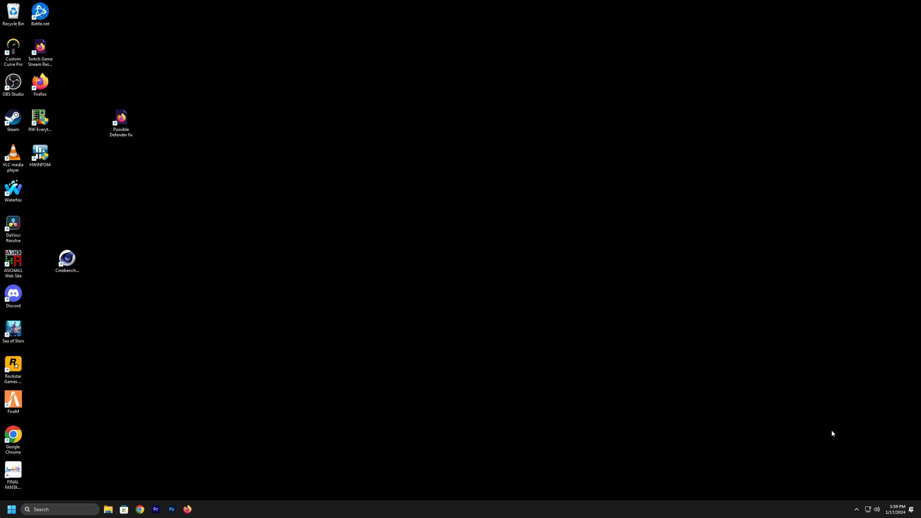
{"action": "mouse_move", "coordinate": [816, 434]}
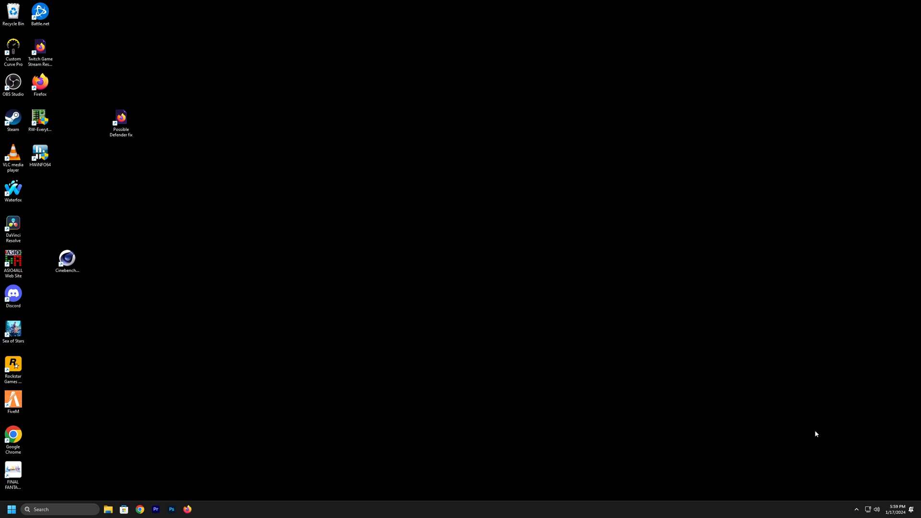
{"action": "mouse_move", "coordinate": [74, 489]}
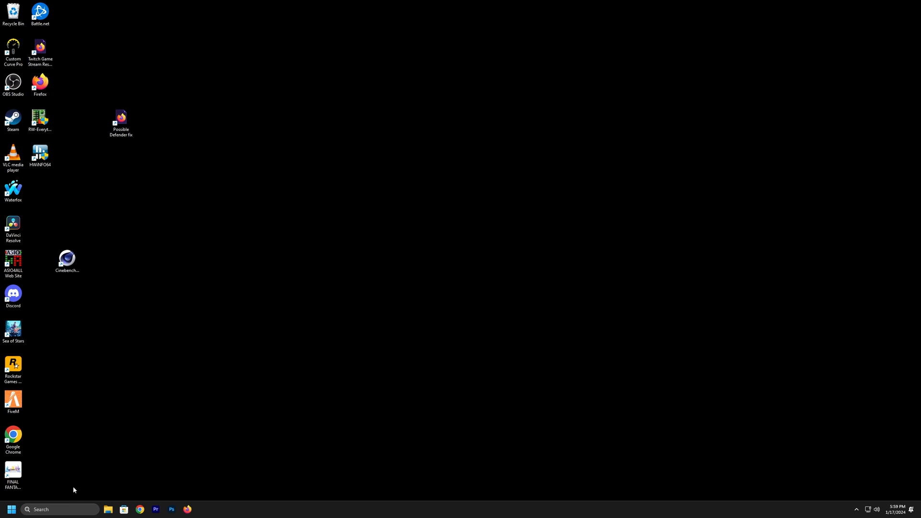
Search Windows for 'task Scheduler'
{"action": "type", "text": "task Scheduler"}
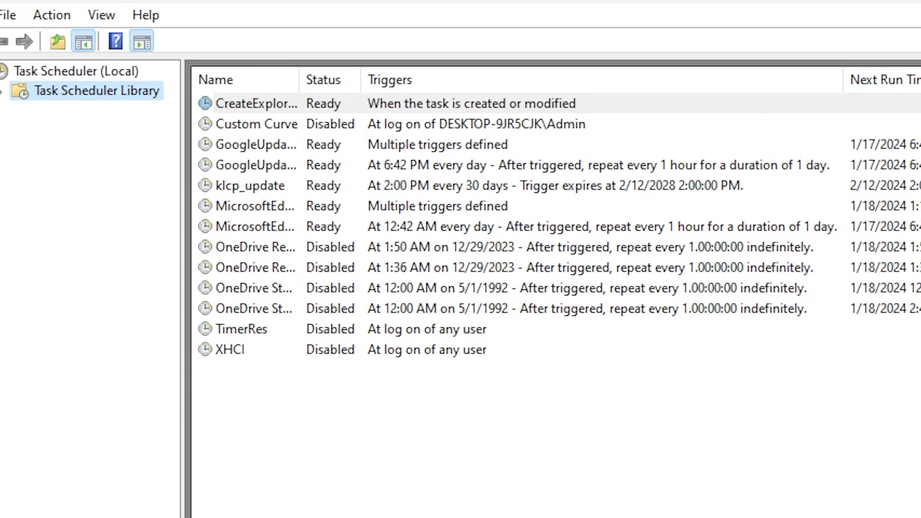
{"action": "mouse_move", "coordinate": [96, 42]}
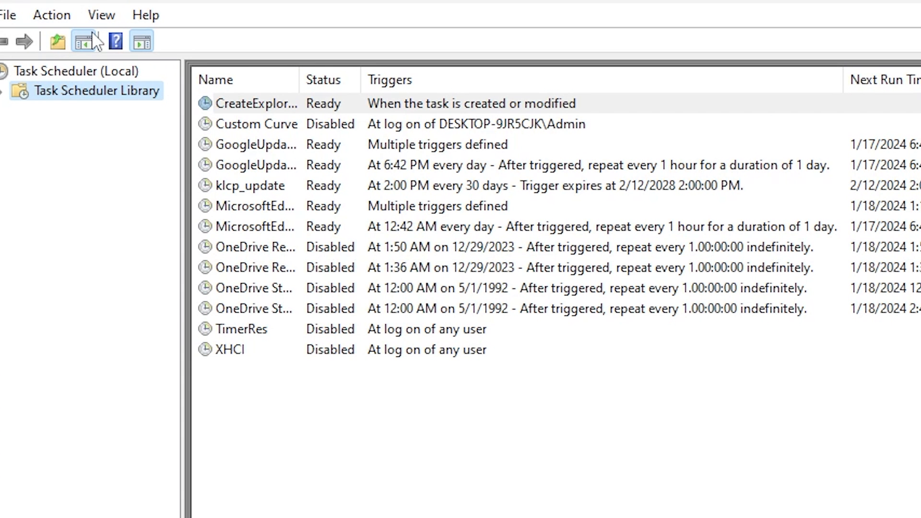
Create a new task named 'Throttlestop' set to run with highest privileges
{"action": "left_click", "coordinate": [51, 15]}
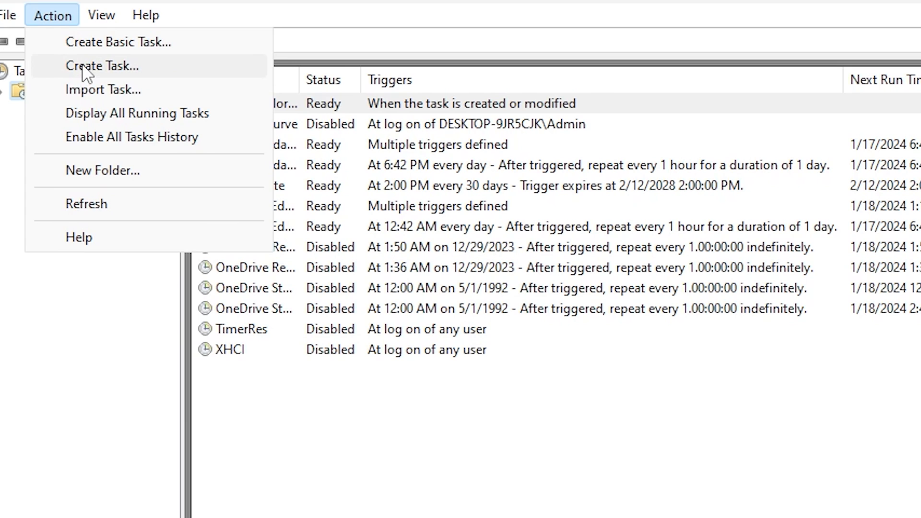
{"action": "left_click", "coordinate": [102, 65]}
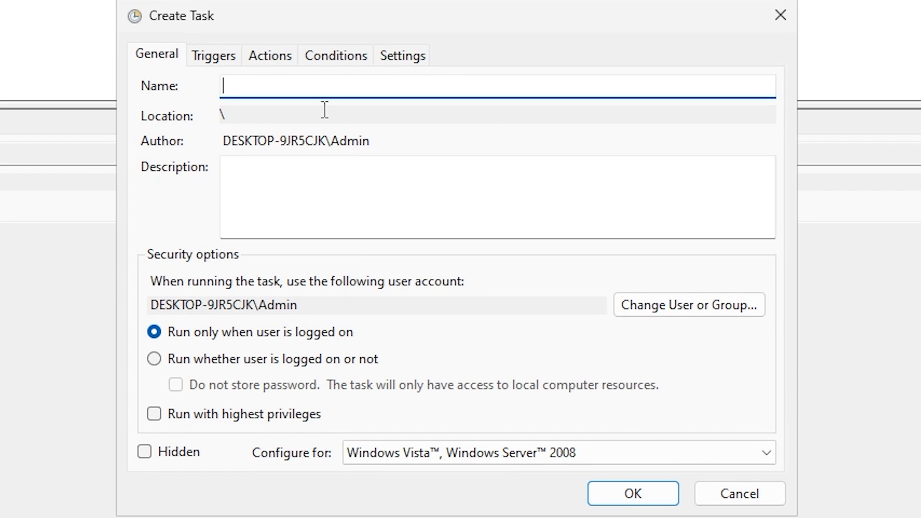
{"action": "type", "text": "Throttle"}
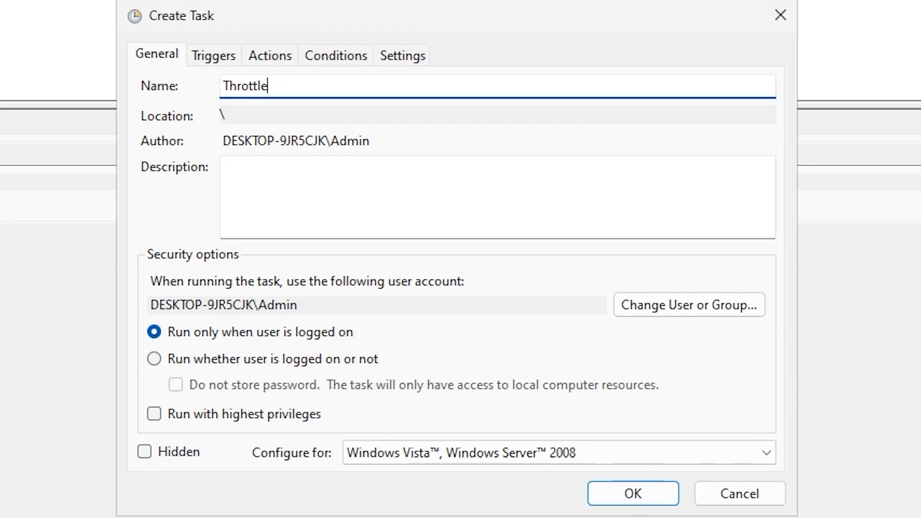
{"action": "type", "text": "stop"}
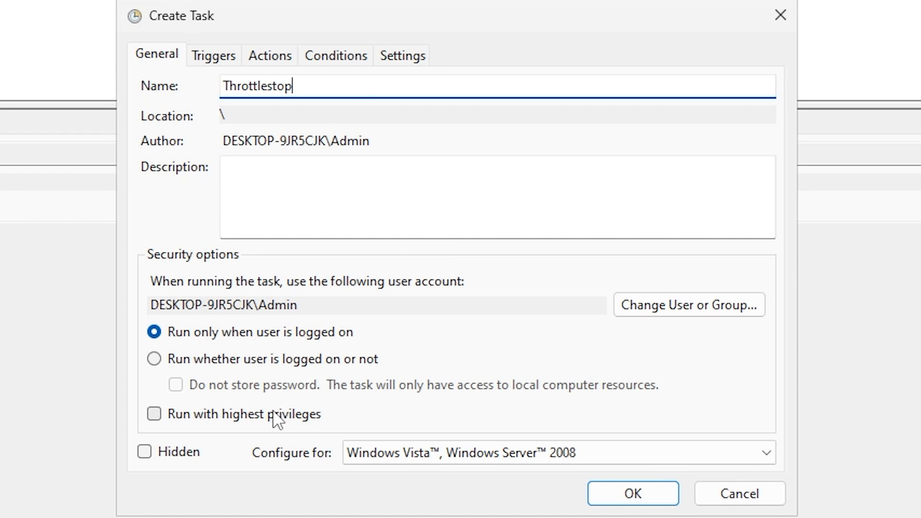
{"action": "left_click", "coordinate": [154, 414]}
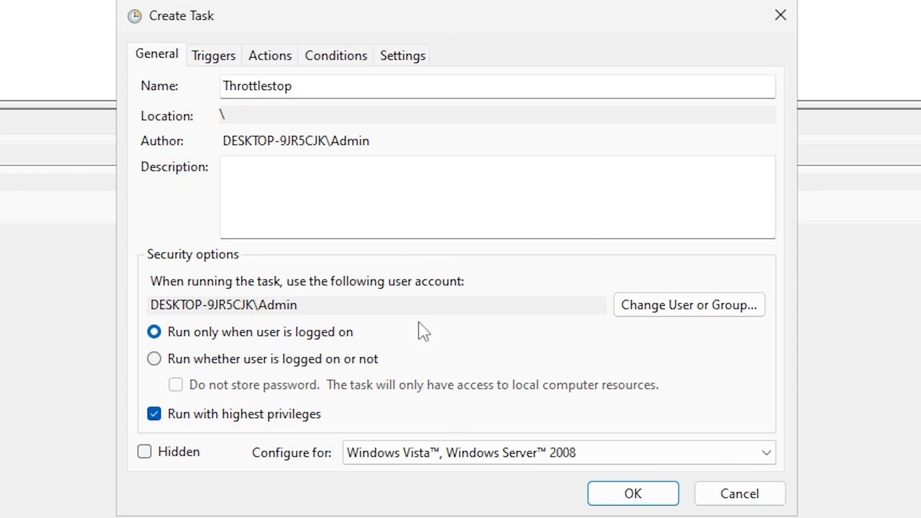
{"action": "left_click", "coordinate": [213, 55]}
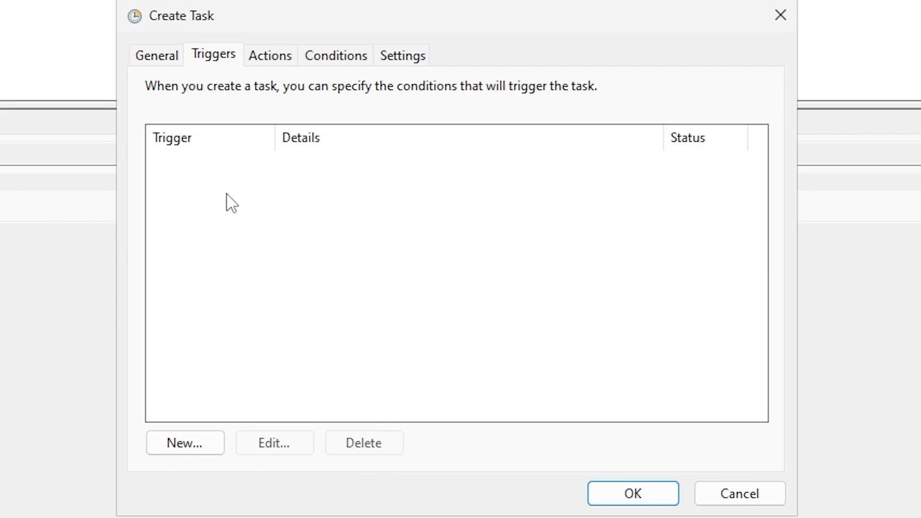
Add a new trigger that begins the task At log on for any user
{"action": "left_click", "coordinate": [184, 442]}
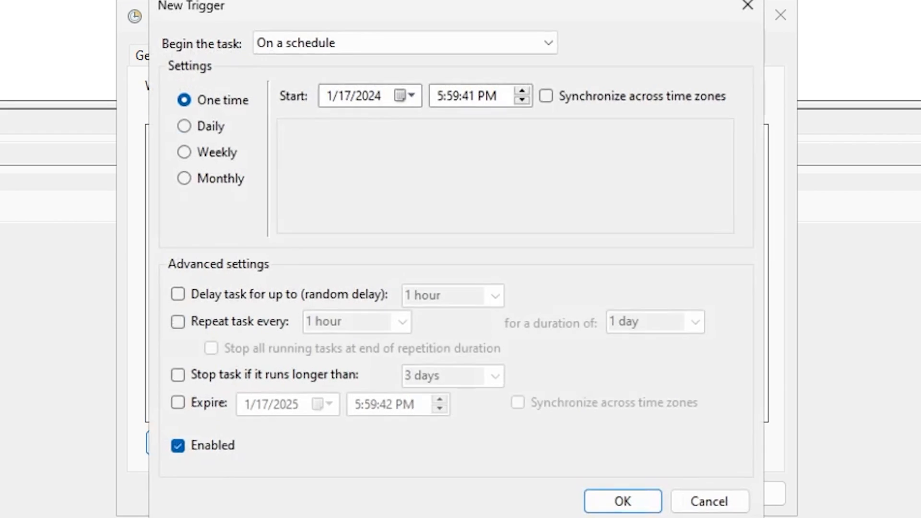
{"action": "left_click", "coordinate": [405, 43]}
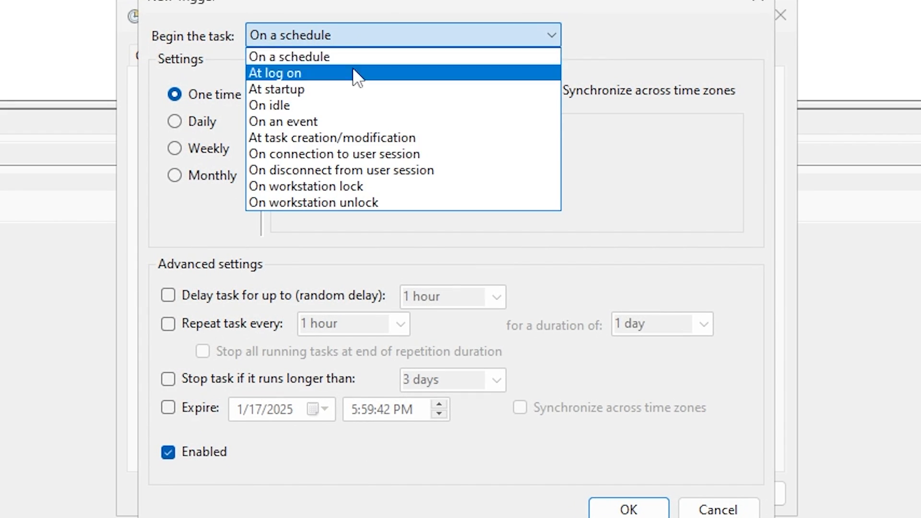
{"action": "left_click", "coordinate": [274, 73]}
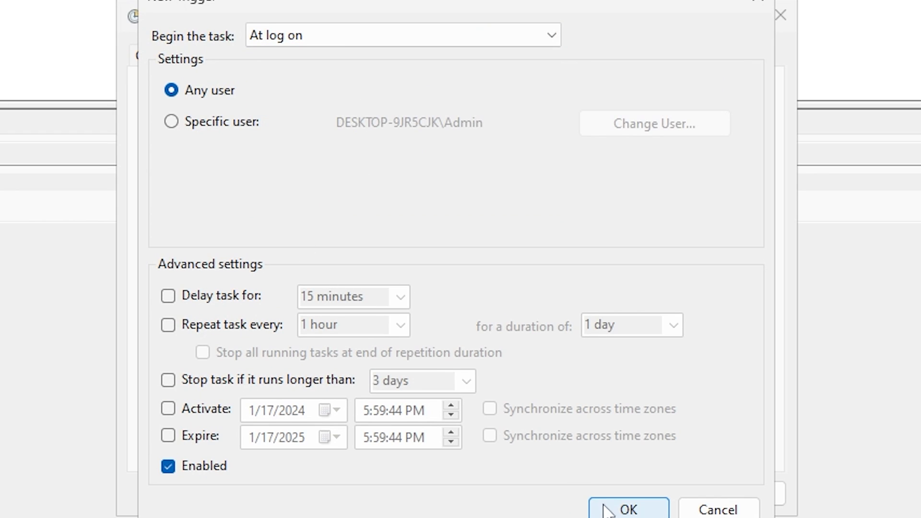
{"action": "left_click", "coordinate": [627, 508]}
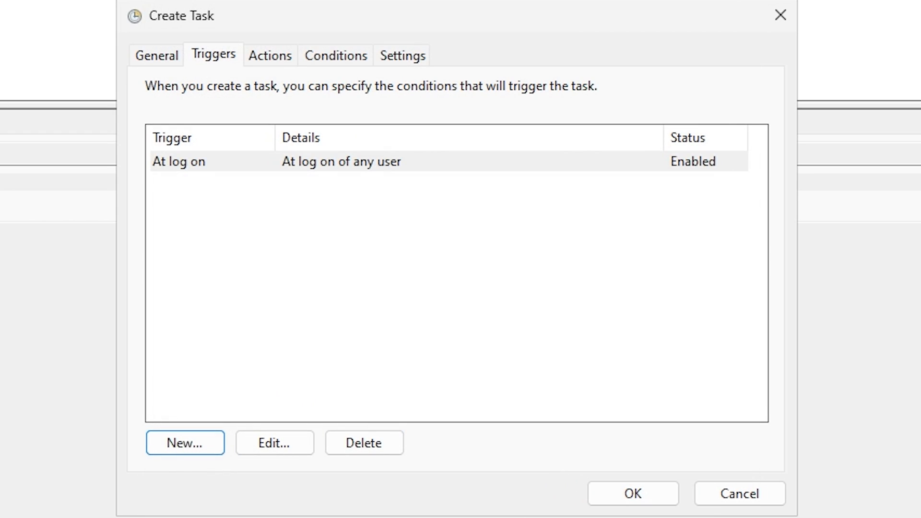
Add an action starting C:\Apps\ThrottleStop\ThrottleStop.exe and save the Throttlestop task
{"action": "left_click", "coordinate": [270, 55]}
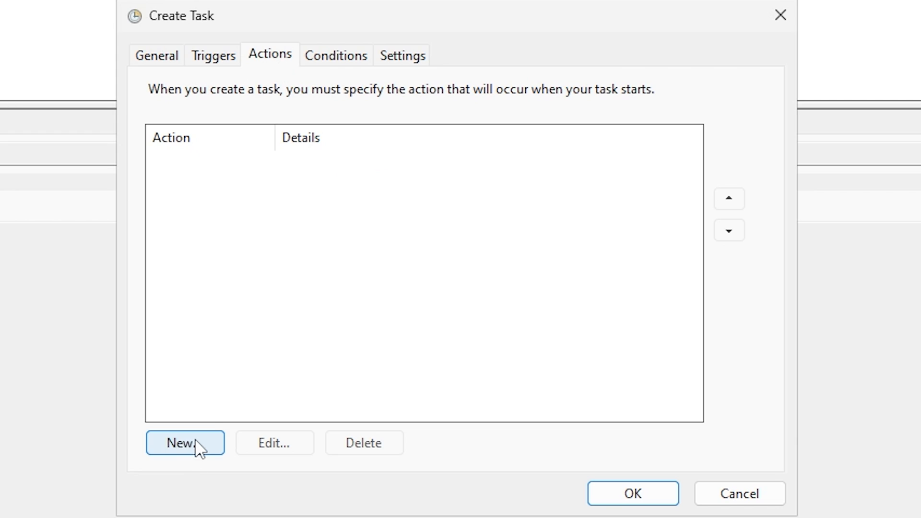
{"action": "left_click", "coordinate": [185, 443]}
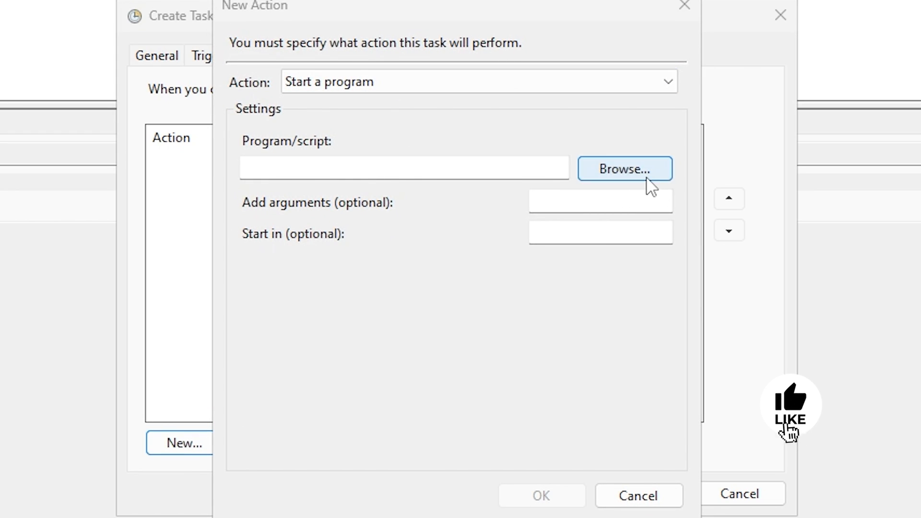
{"action": "left_click", "coordinate": [624, 169]}
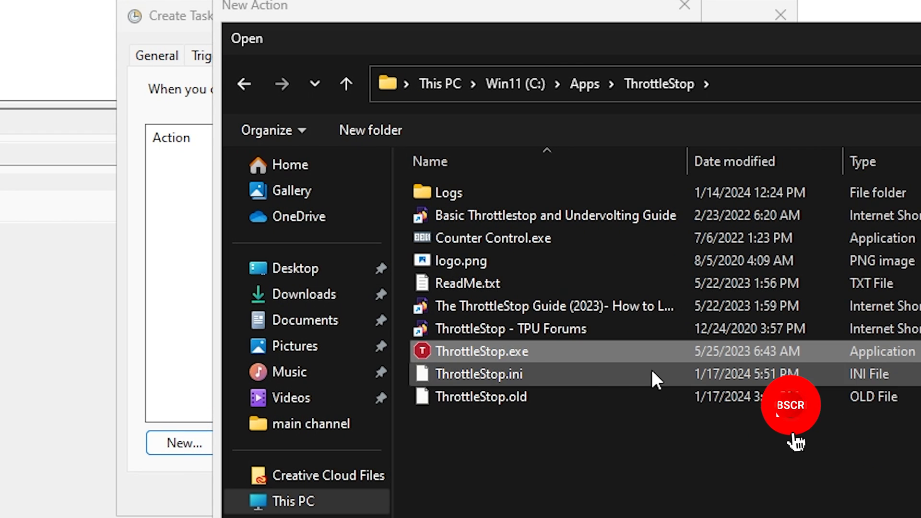
{"action": "double_click", "coordinate": [481, 352]}
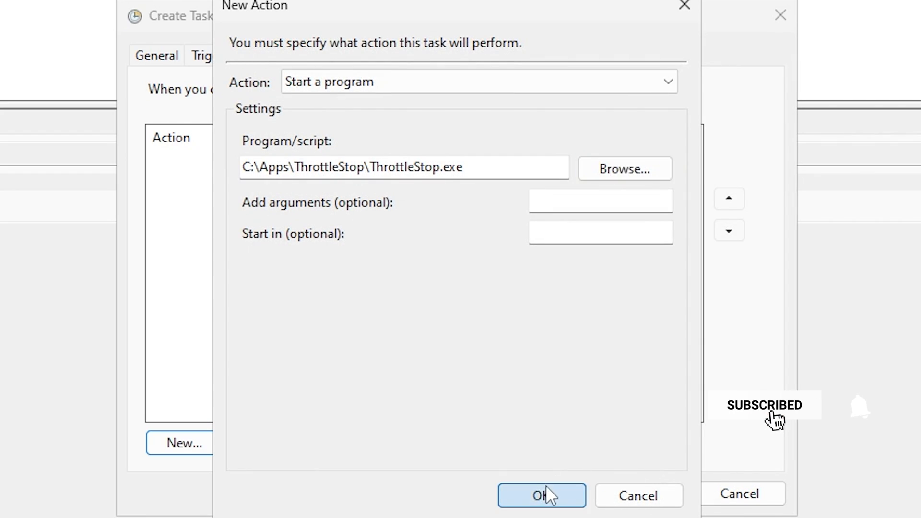
{"action": "left_click", "coordinate": [541, 495]}
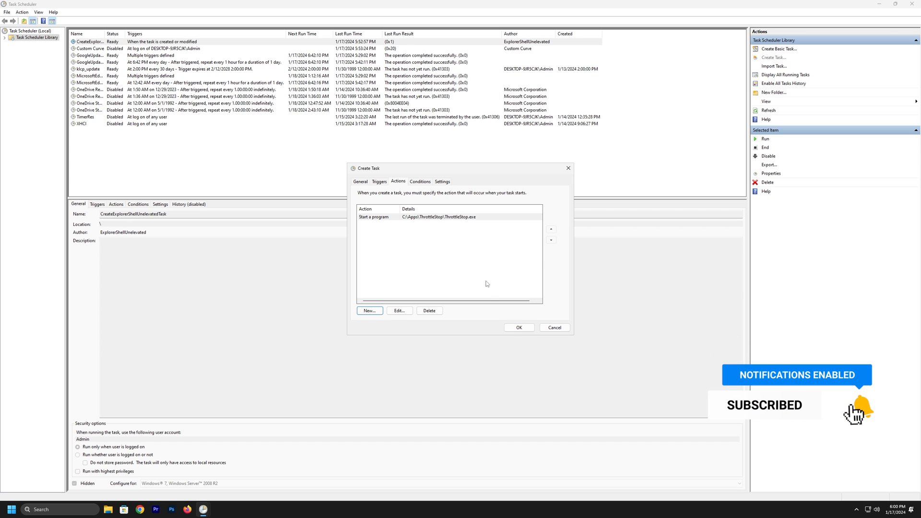
{"action": "left_click", "coordinate": [517, 327]}
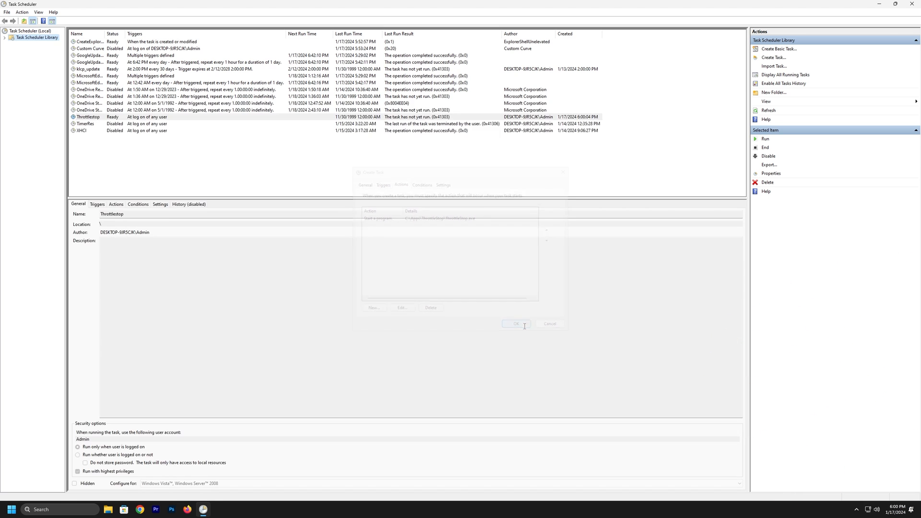